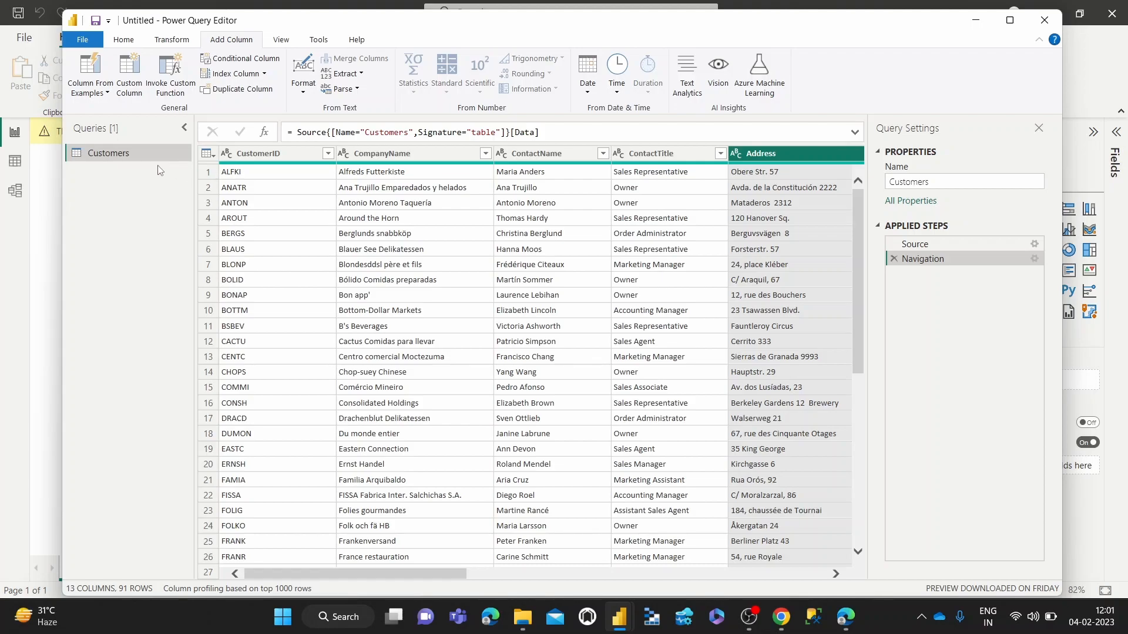
mouse_move(475, 465)
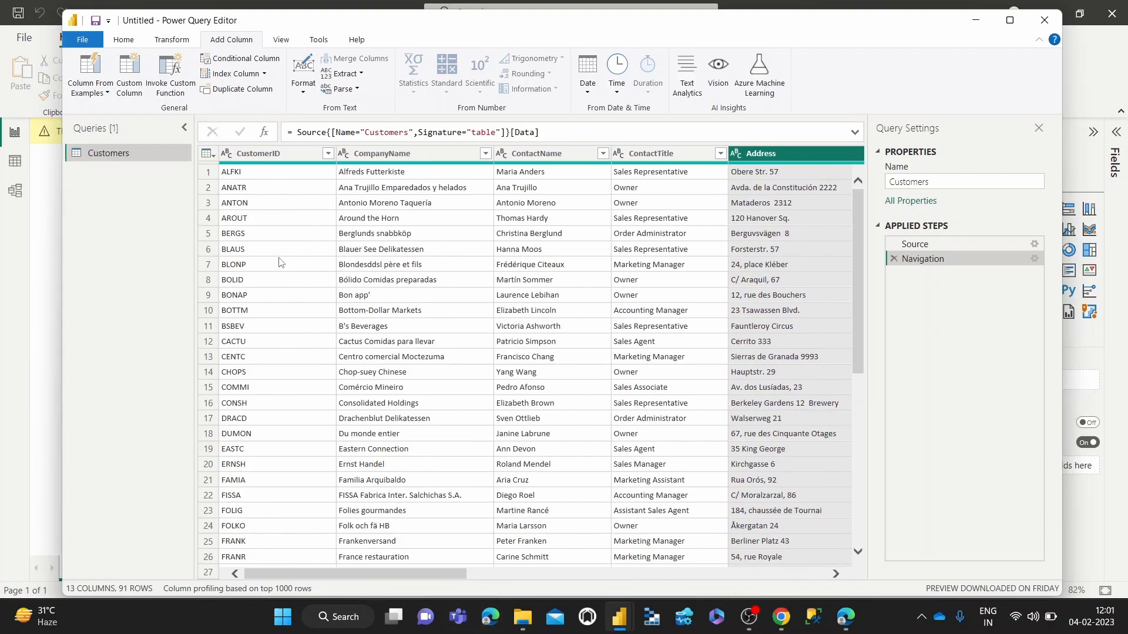
- Select the ContactTitle column header in the Customers table, scrolling it into view
click(122, 39)
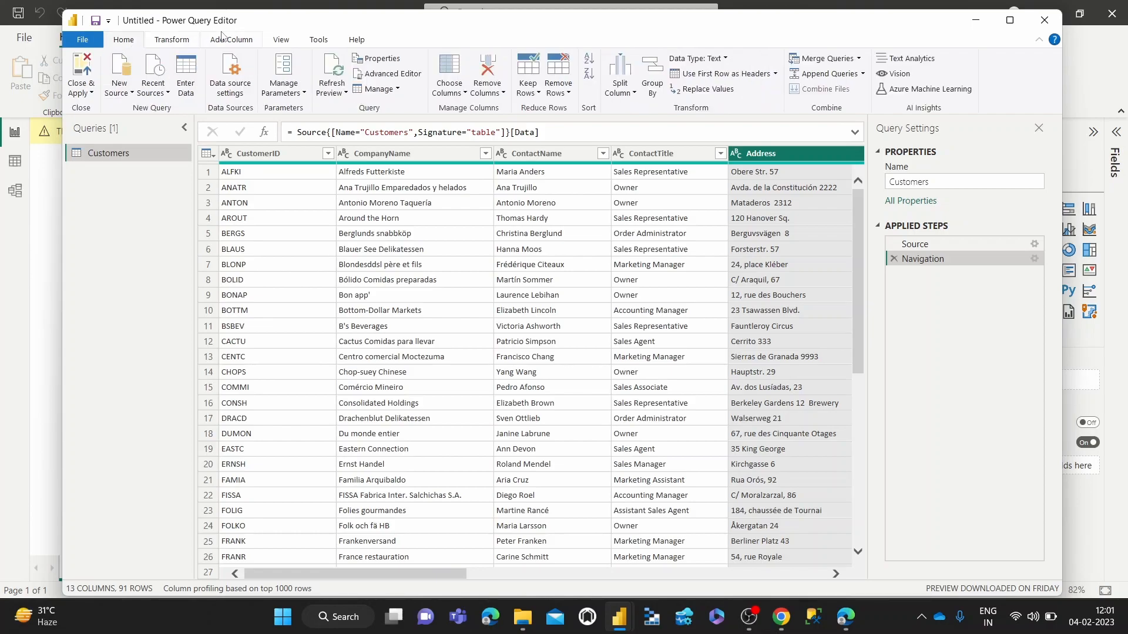
click(231, 39)
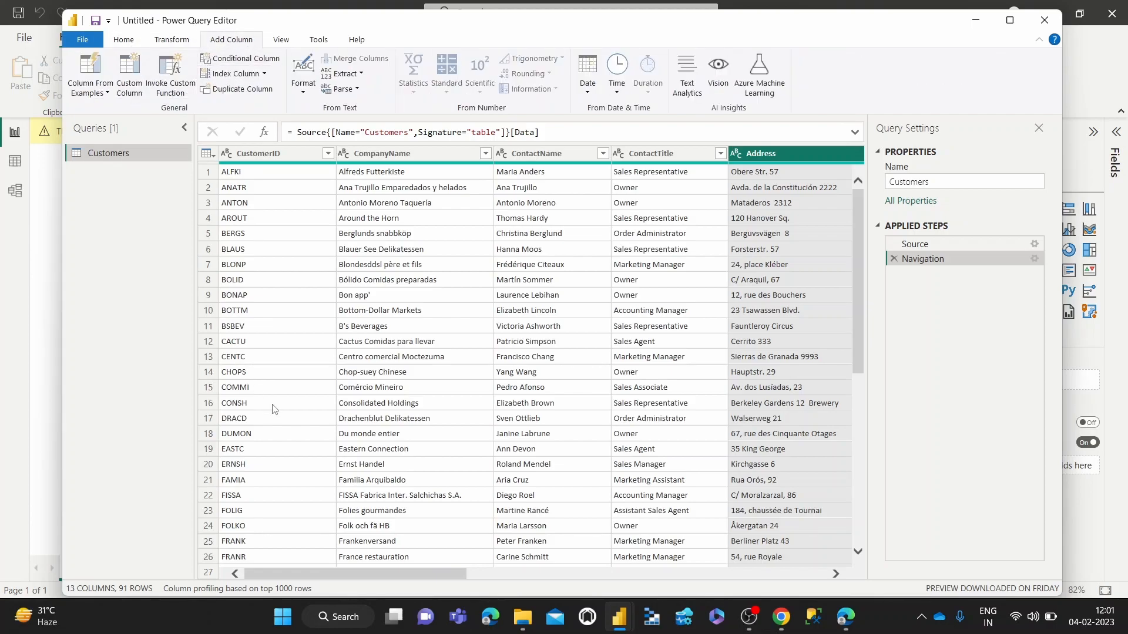
mouse_move(374, 439)
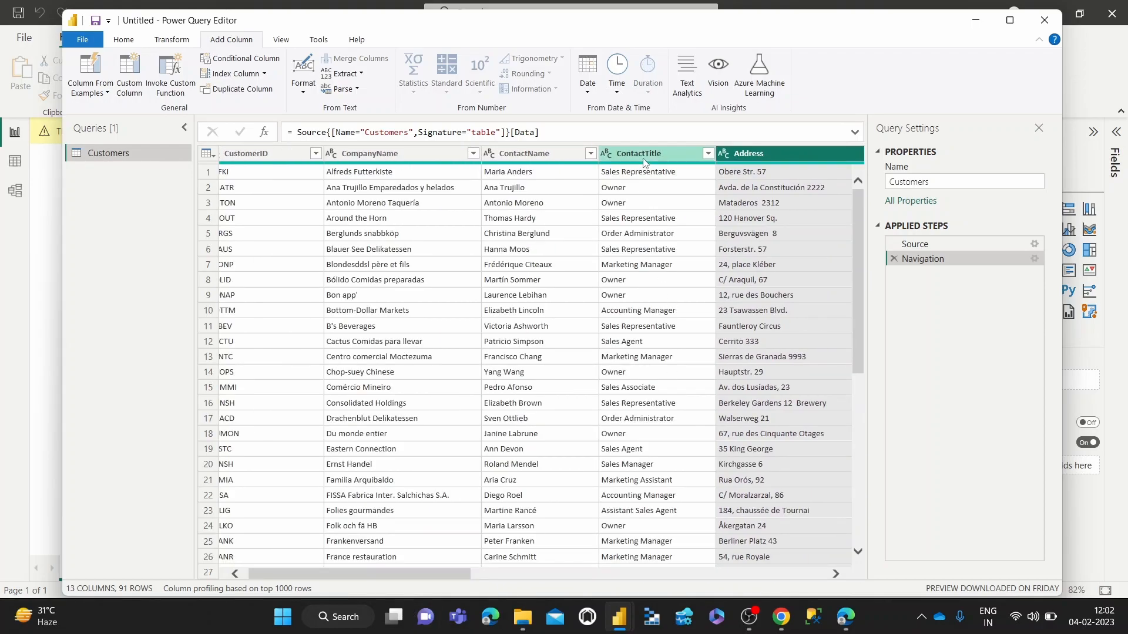
click(633, 153)
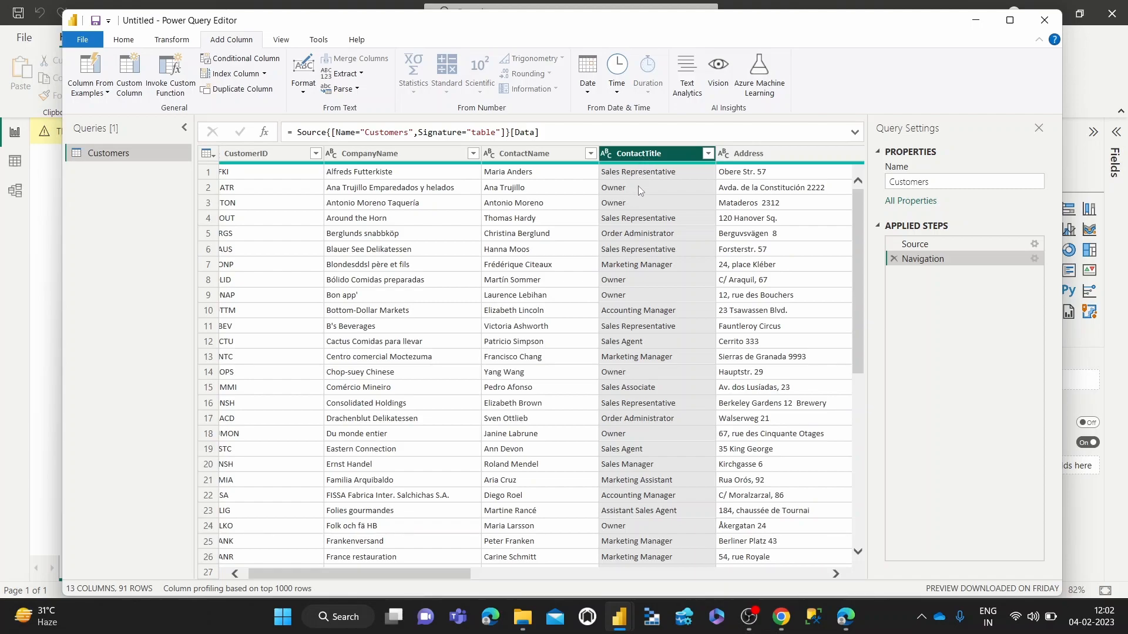
mouse_move(633, 387)
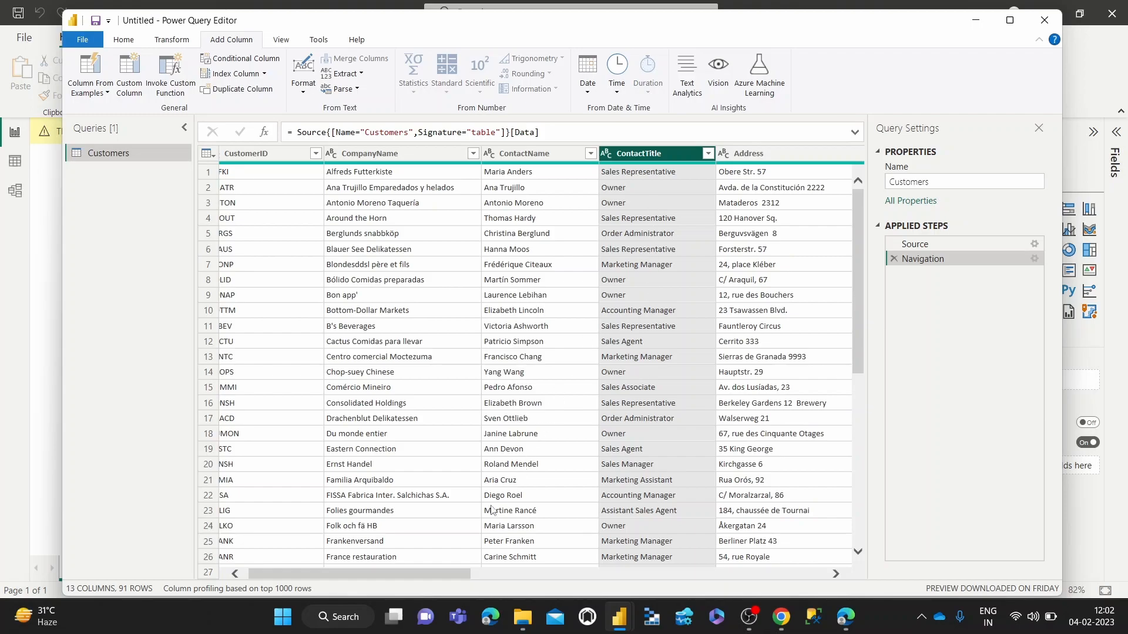
scroll(right, 3)
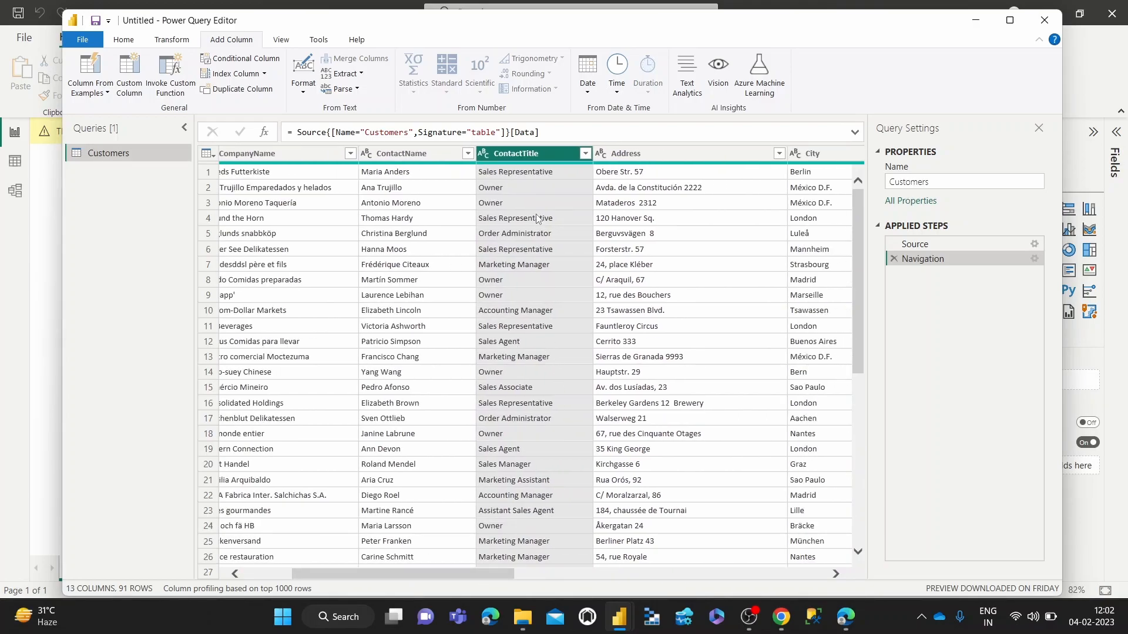
click(514, 153)
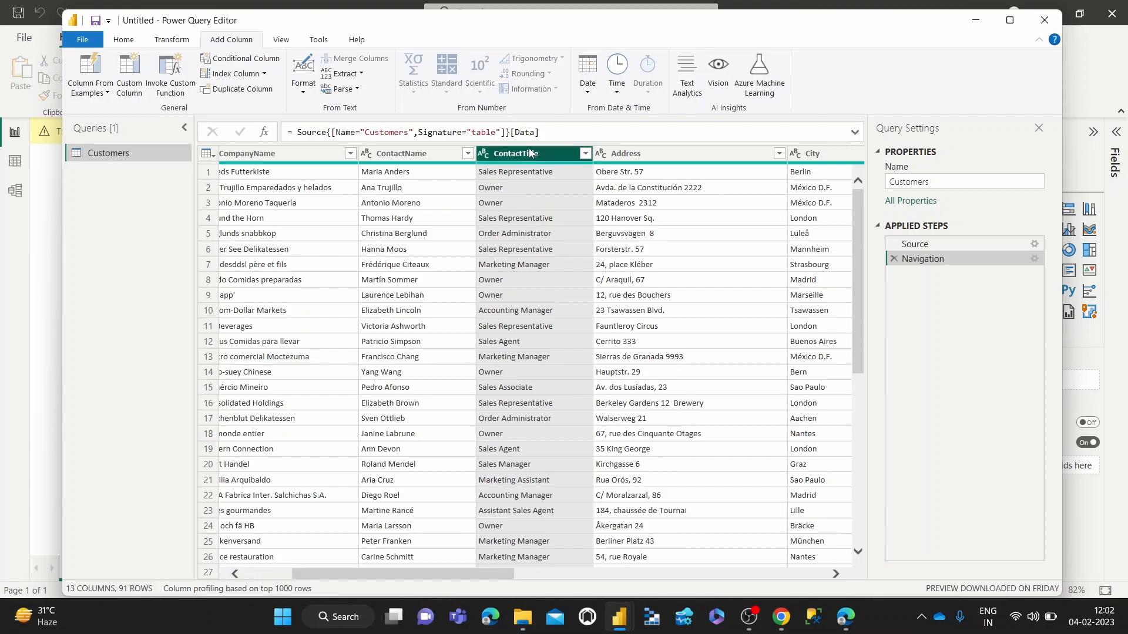
click(529, 153)
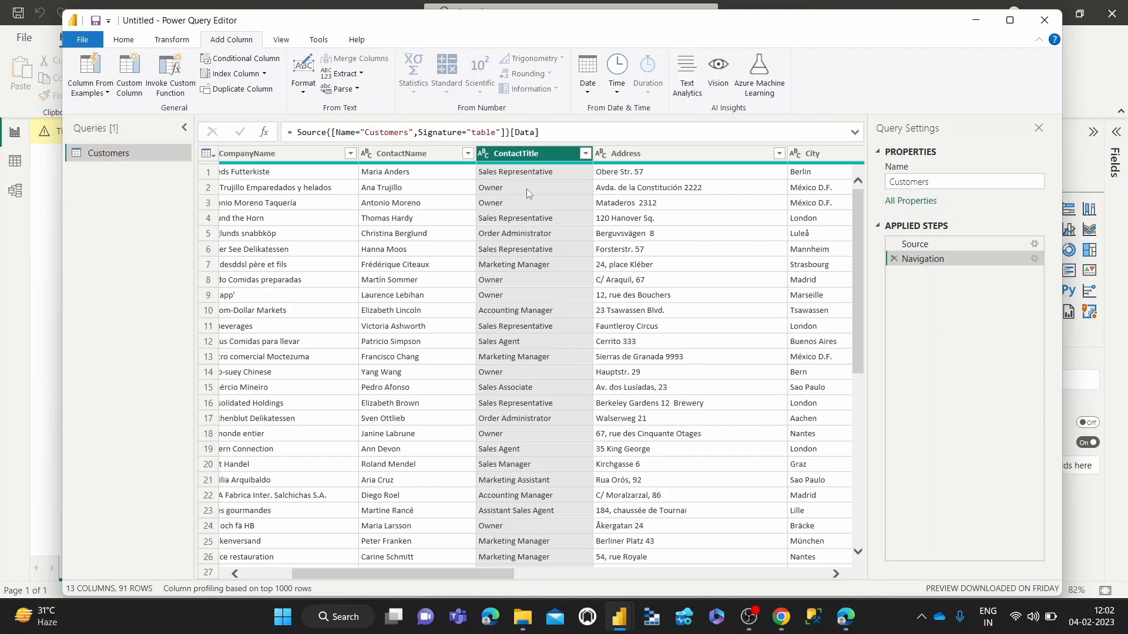
mouse_move(531, 204)
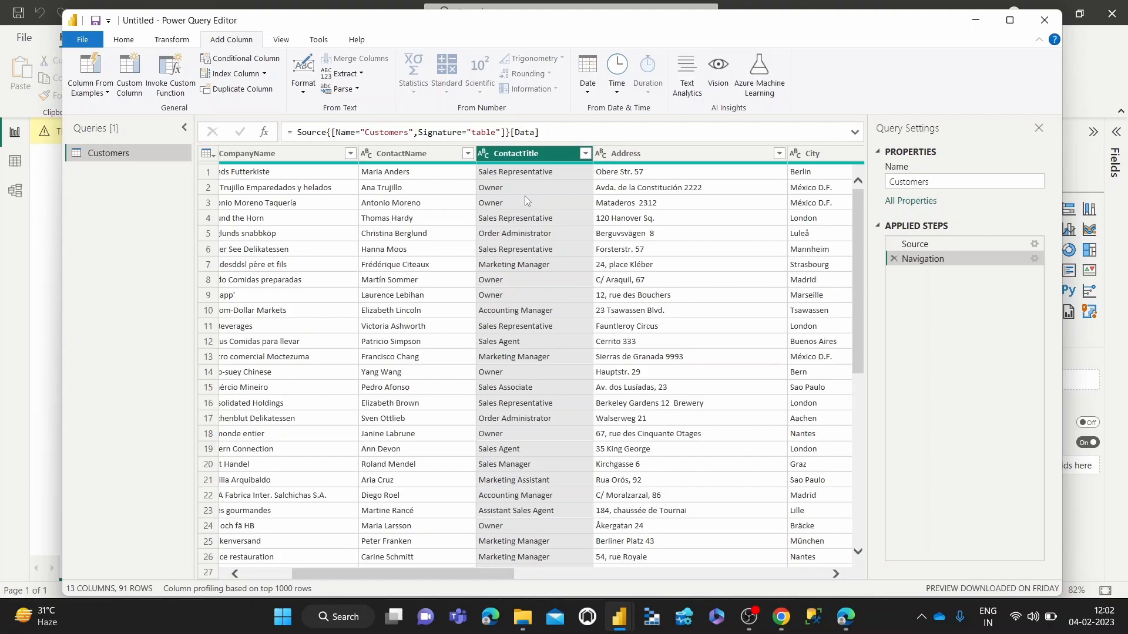
click(514, 154)
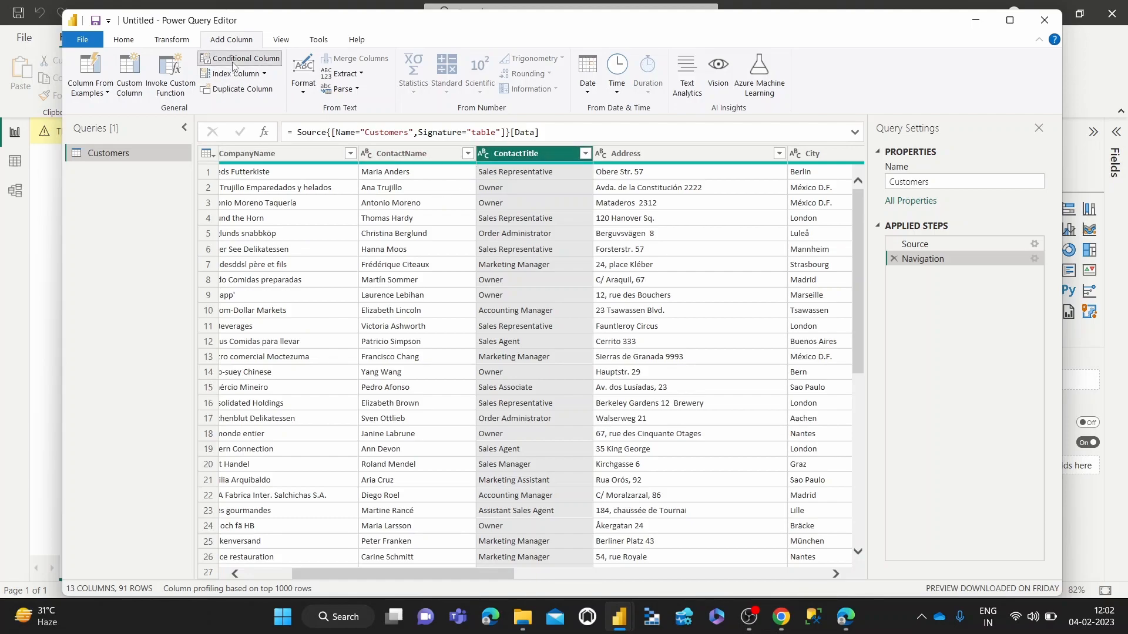
- Start a new conditional column named BoardSeat
click(243, 58)
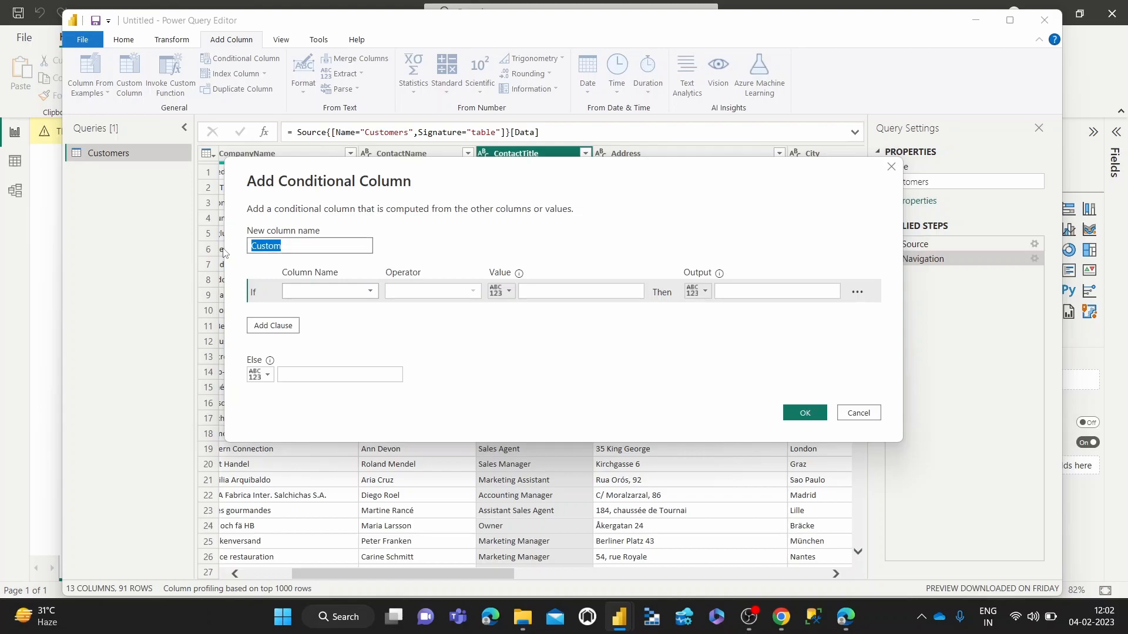
text(Bi)
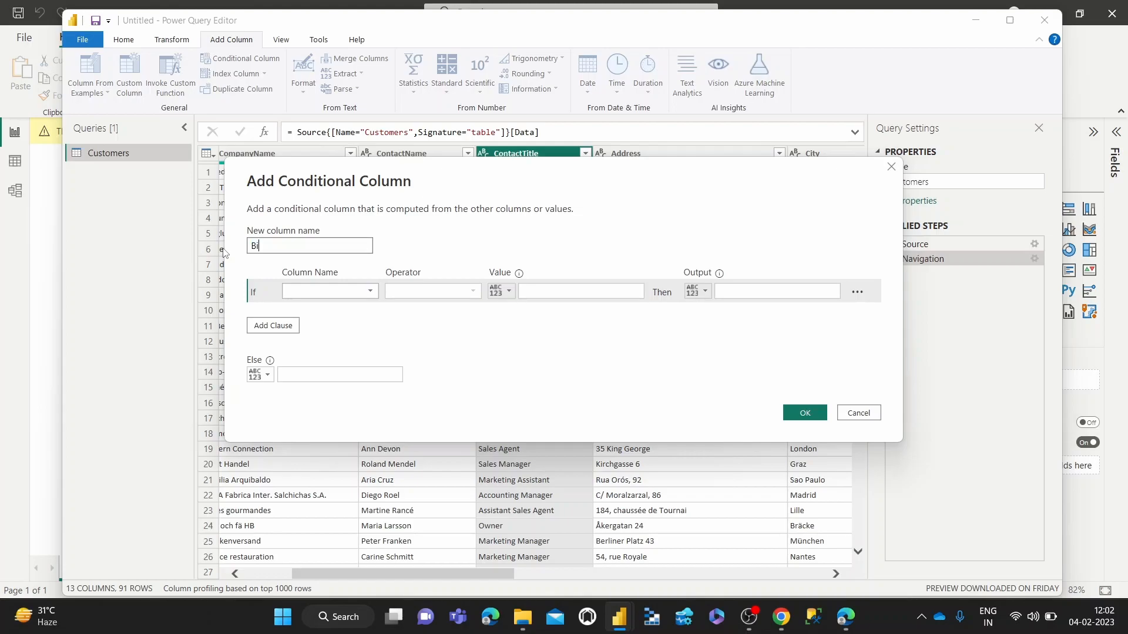
text(oardSeat)
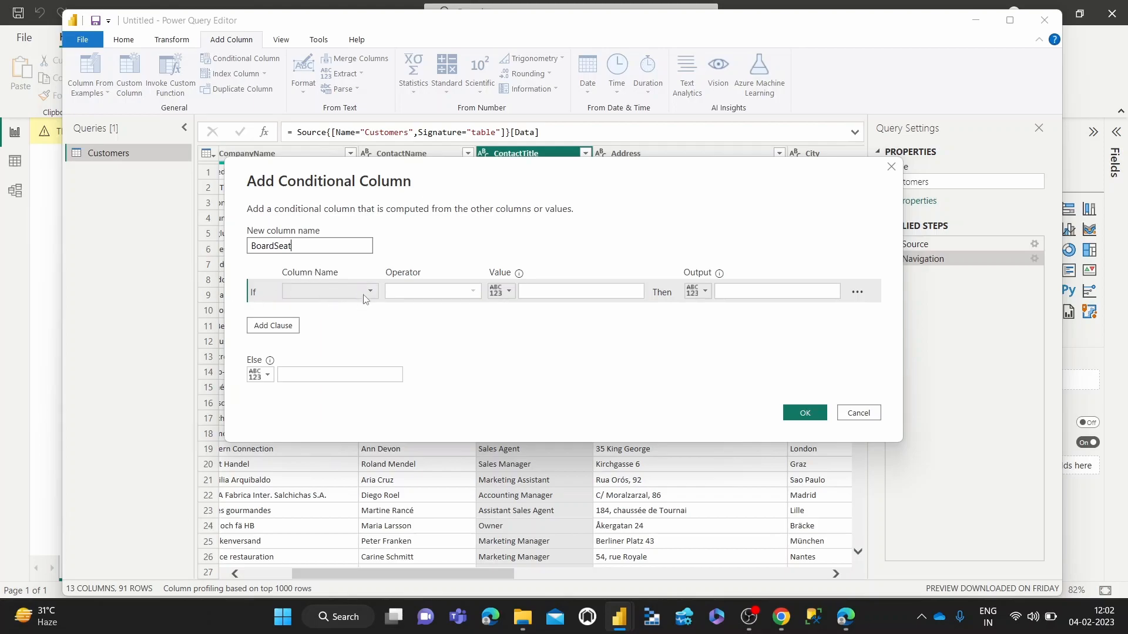
- Set the rule: if ContactTitle equals Owner then True, else False
click(368, 291)
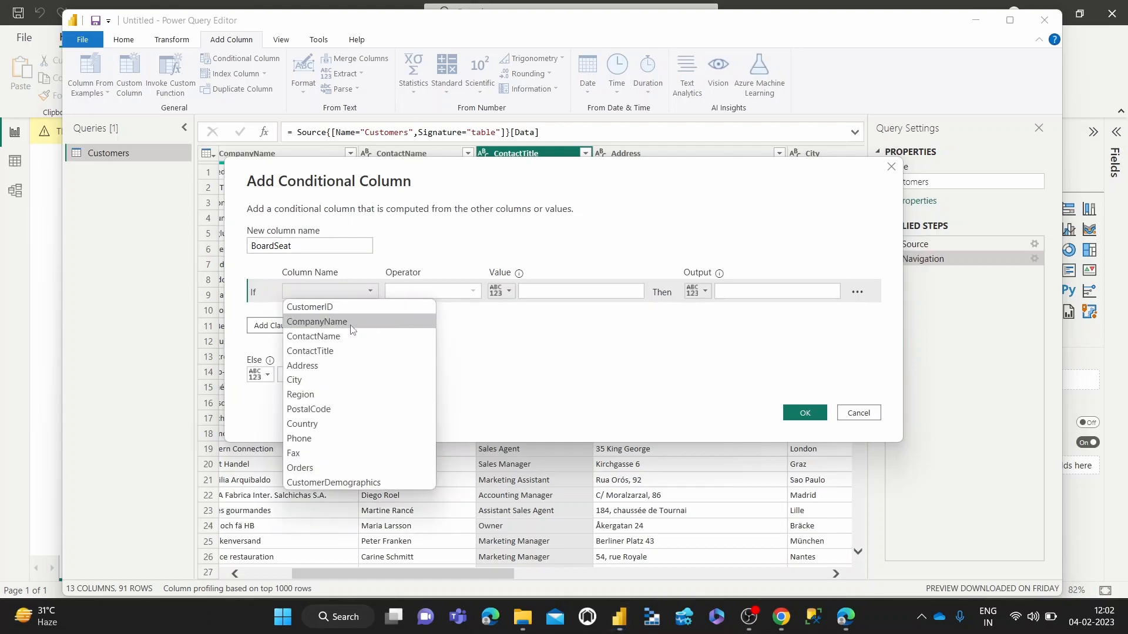
click(310, 352)
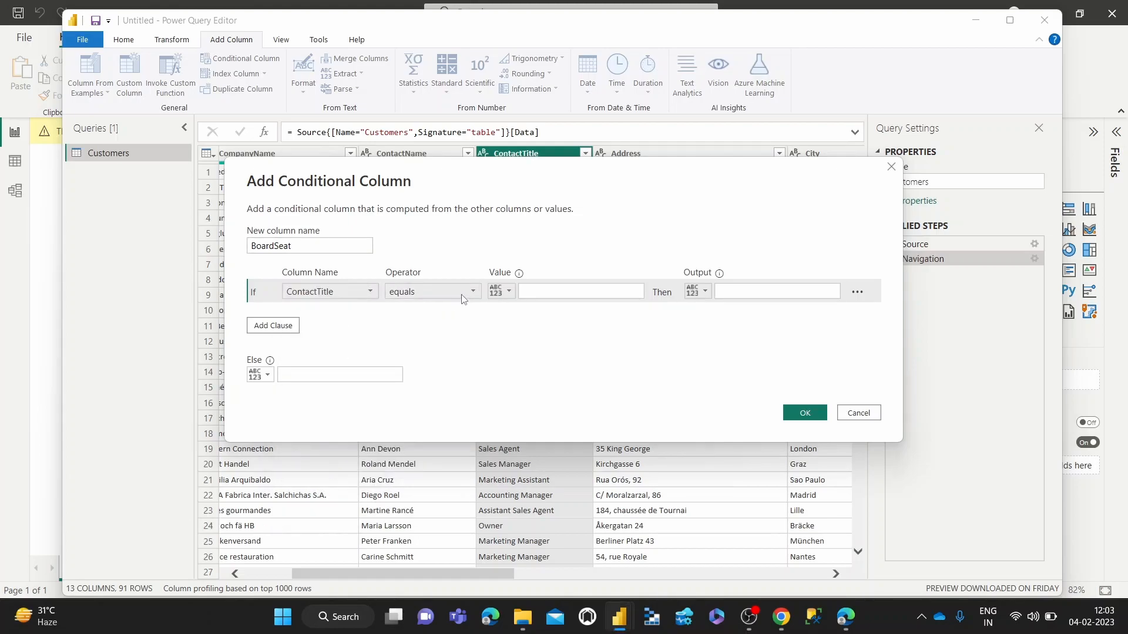
click(471, 291)
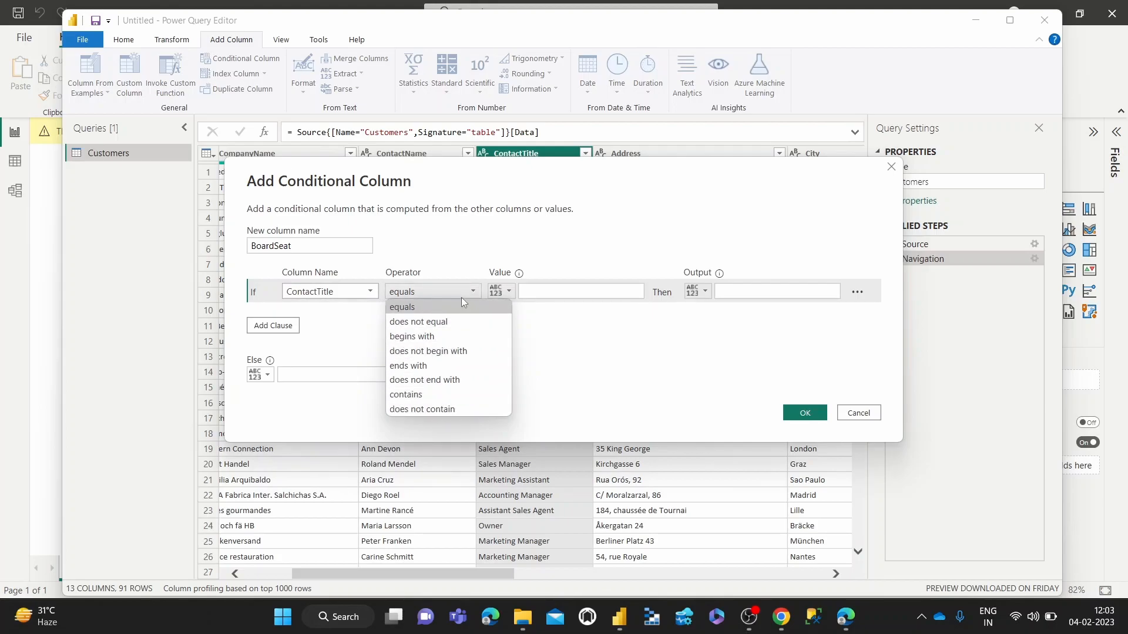
click(401, 307)
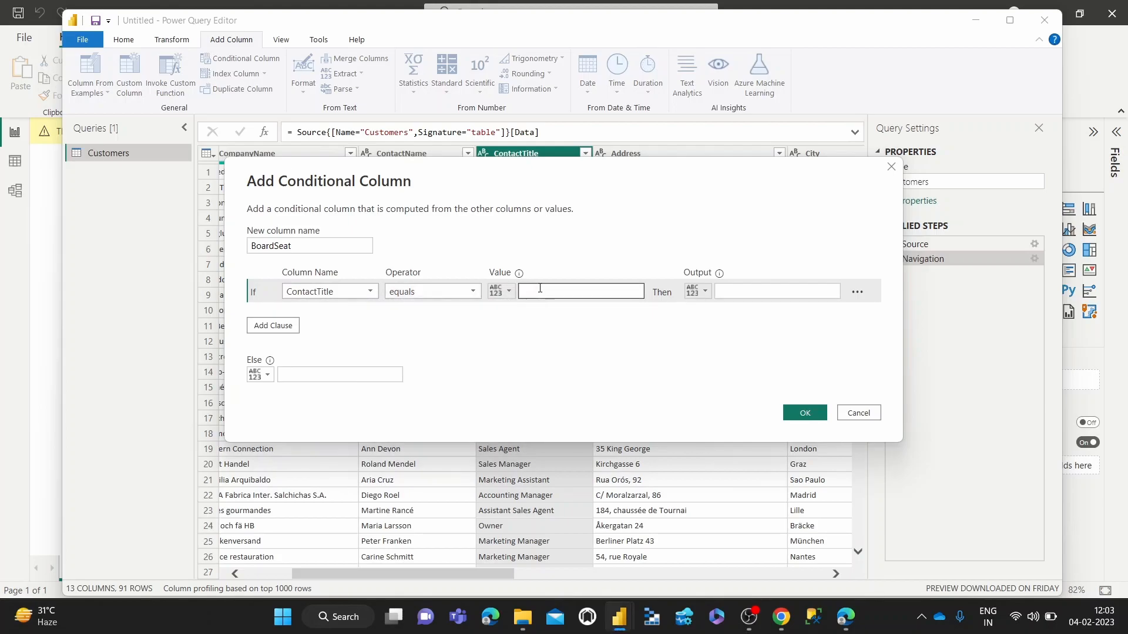
click(580, 292)
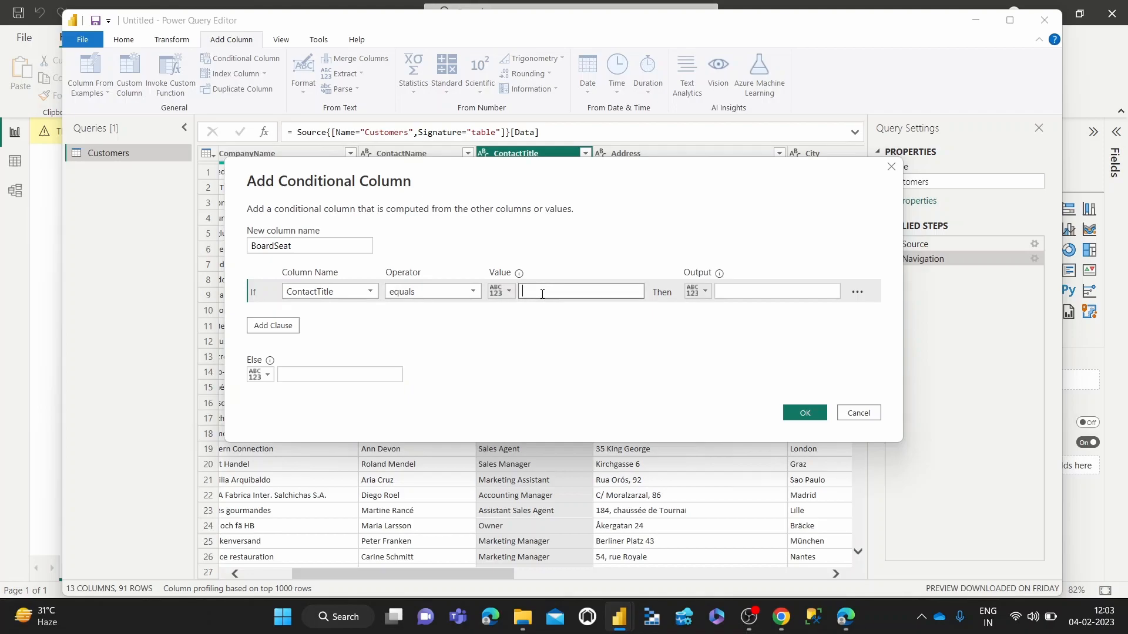
text(Owner)
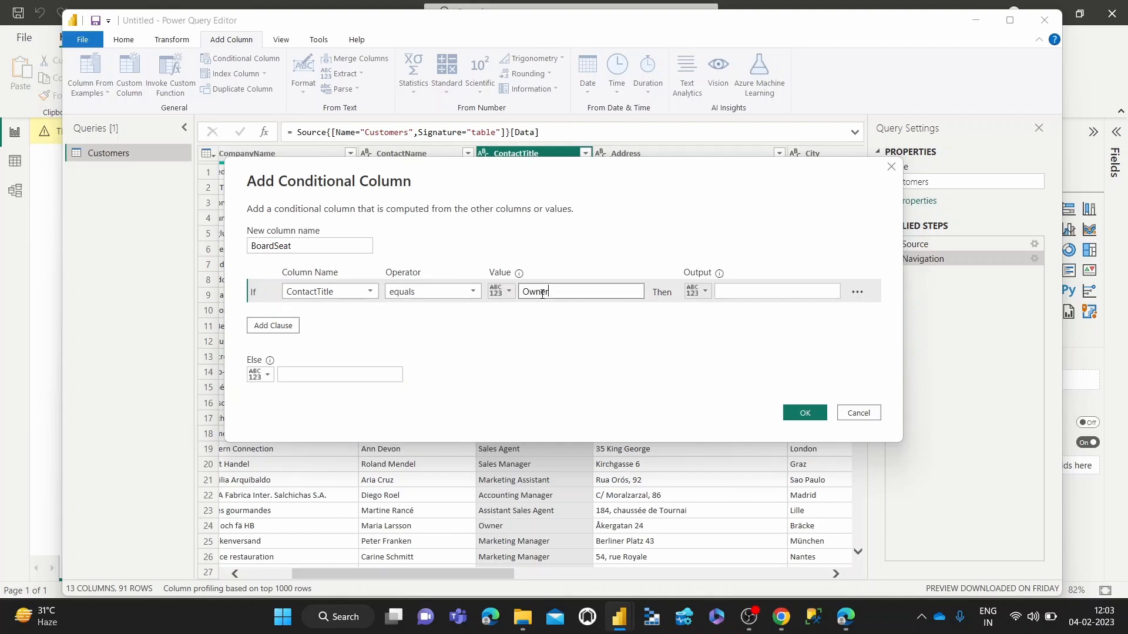
click(776, 291)
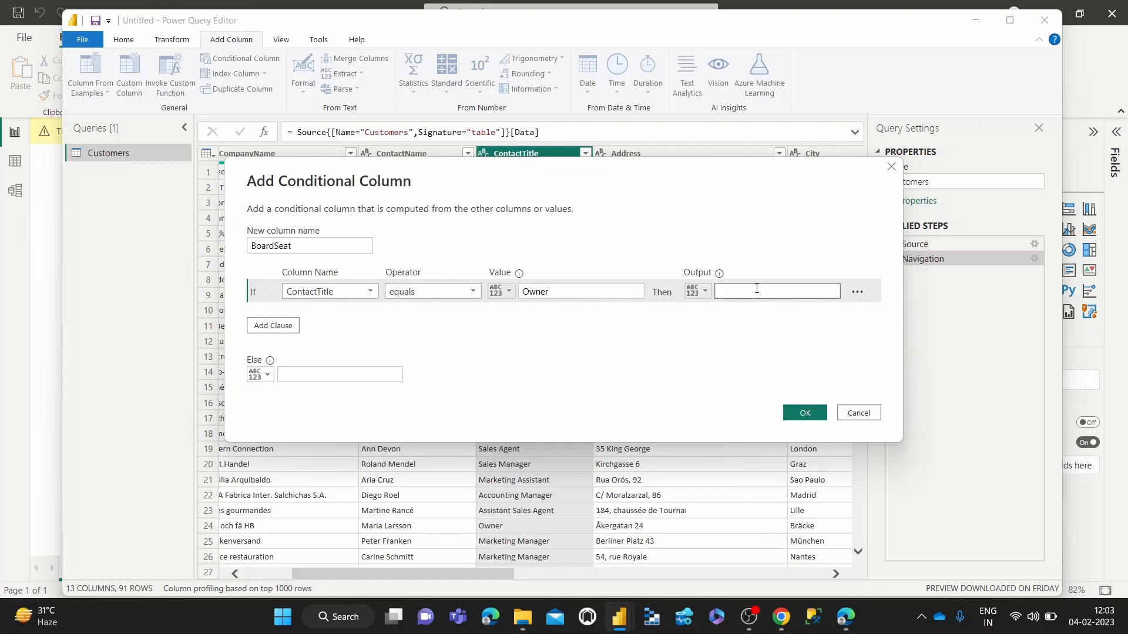
text(T)
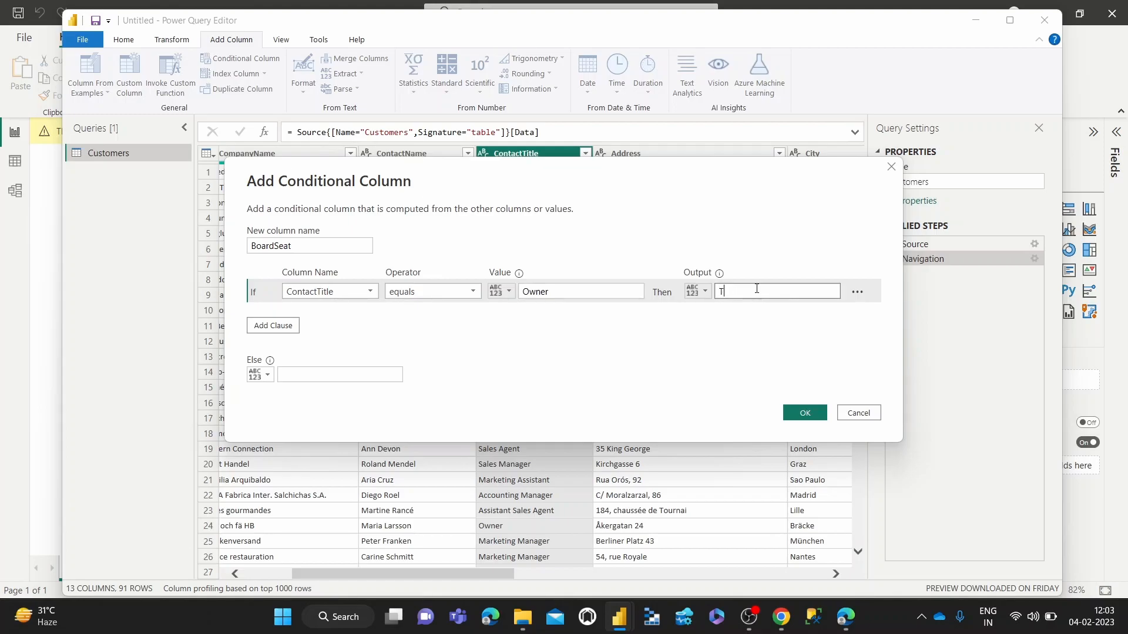
text(rue)
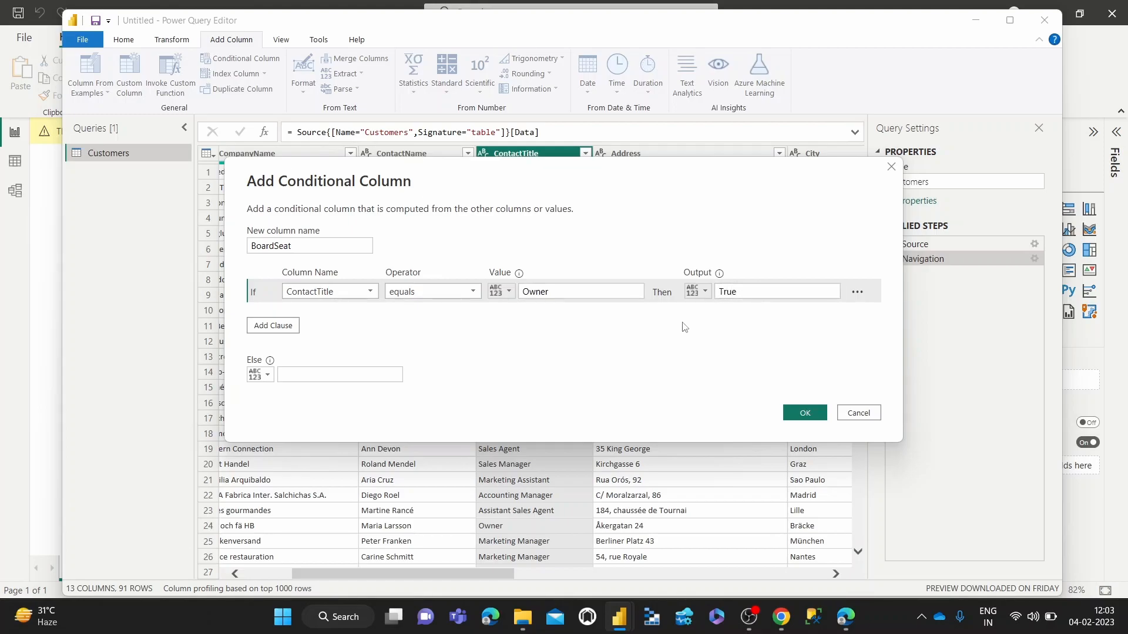
click(339, 374)
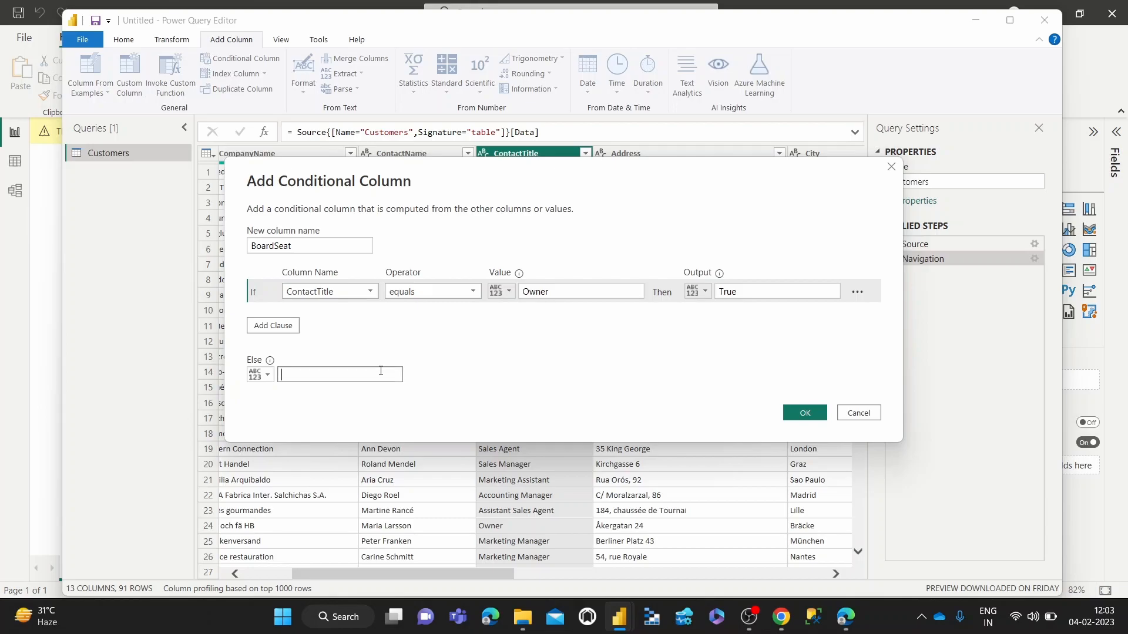
text(False)
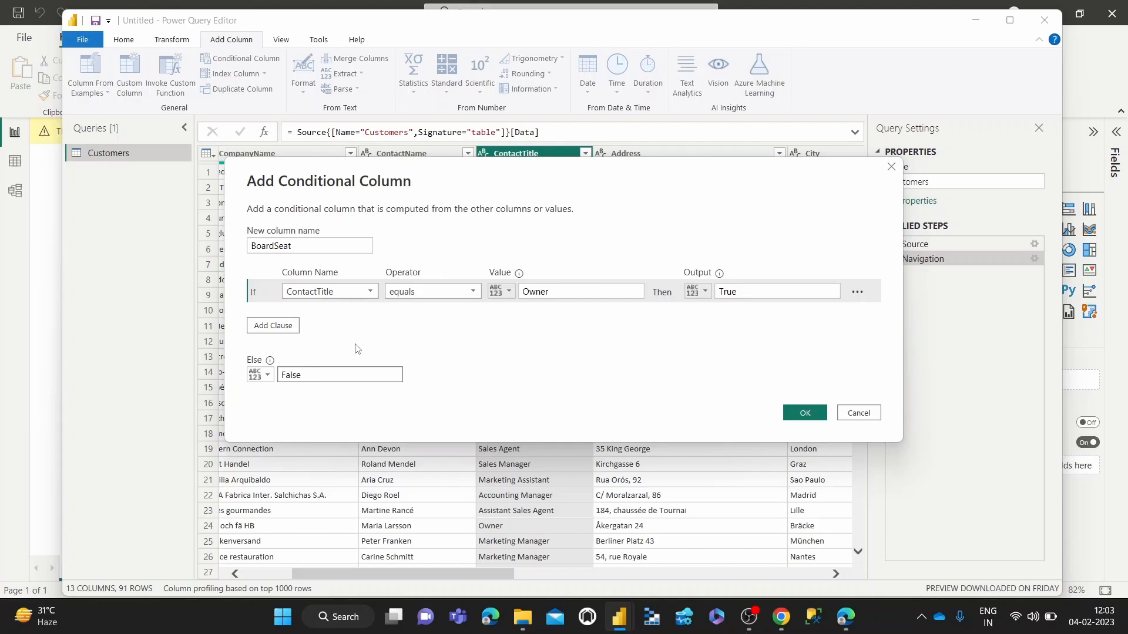
mouse_move(293, 308)
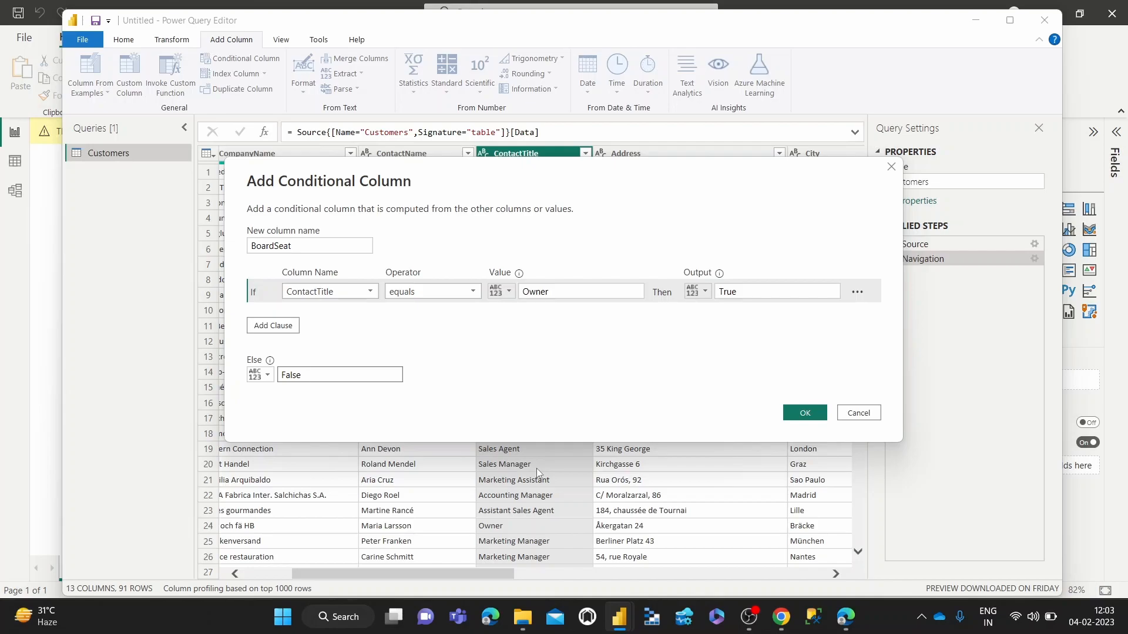
- Add a second clause: ContactTitle equals Sales Manager outputs True
click(339, 375)
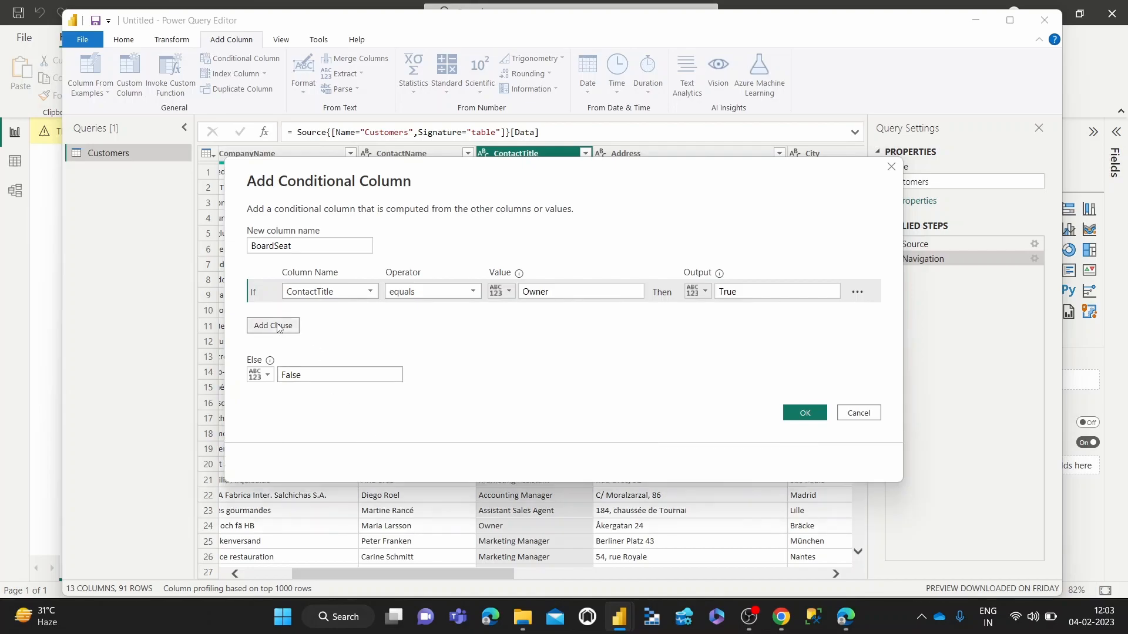
click(272, 325)
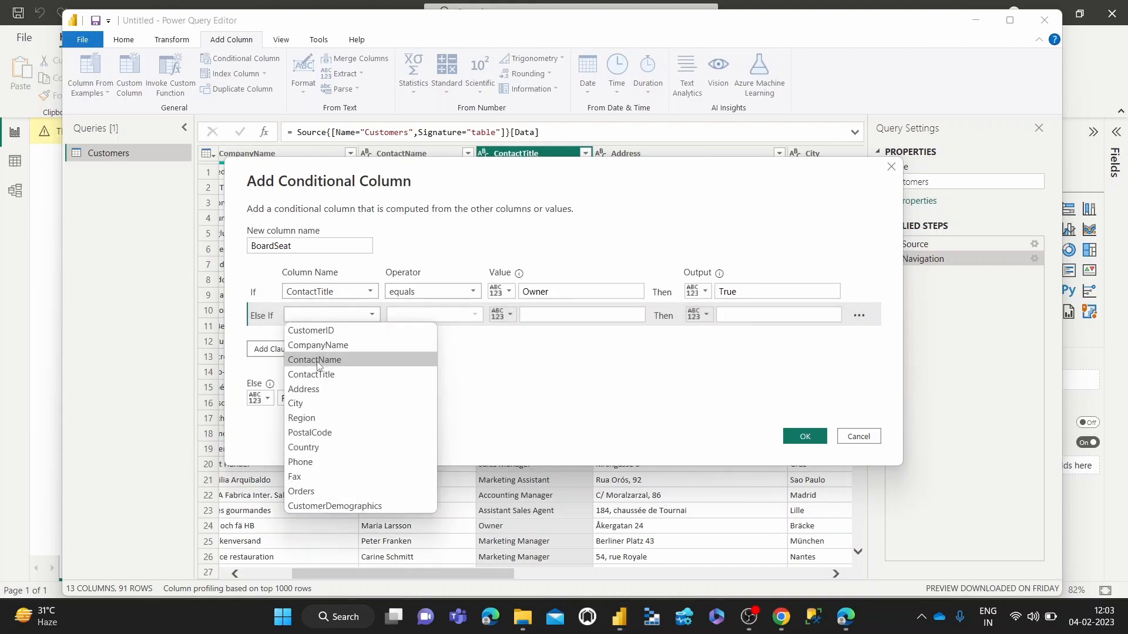
click(311, 374)
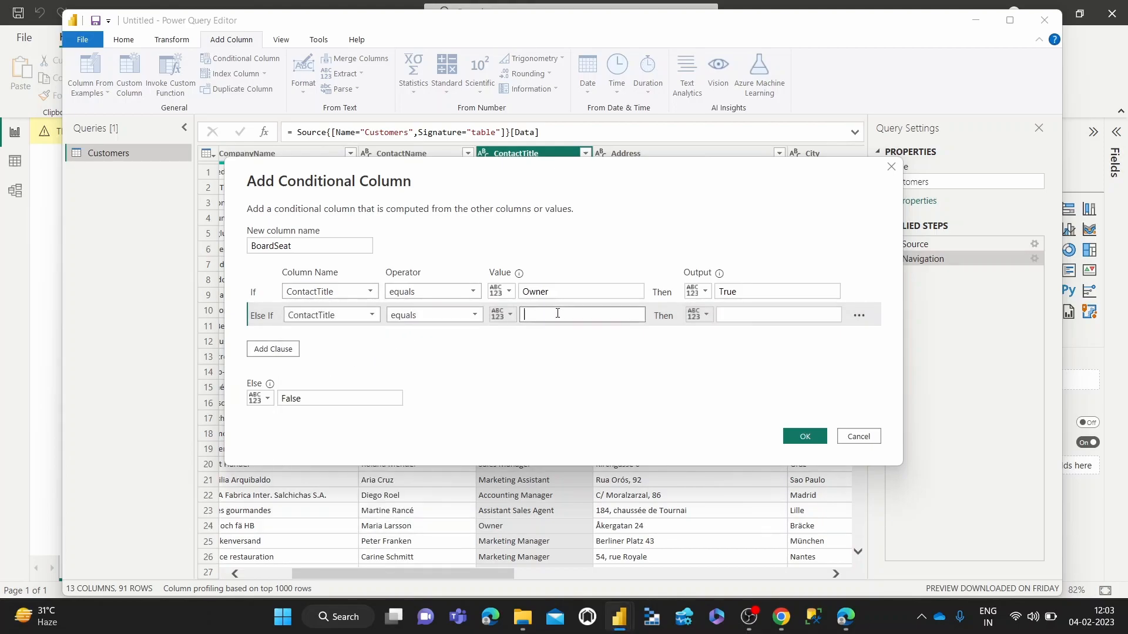
text(Sales Manager)
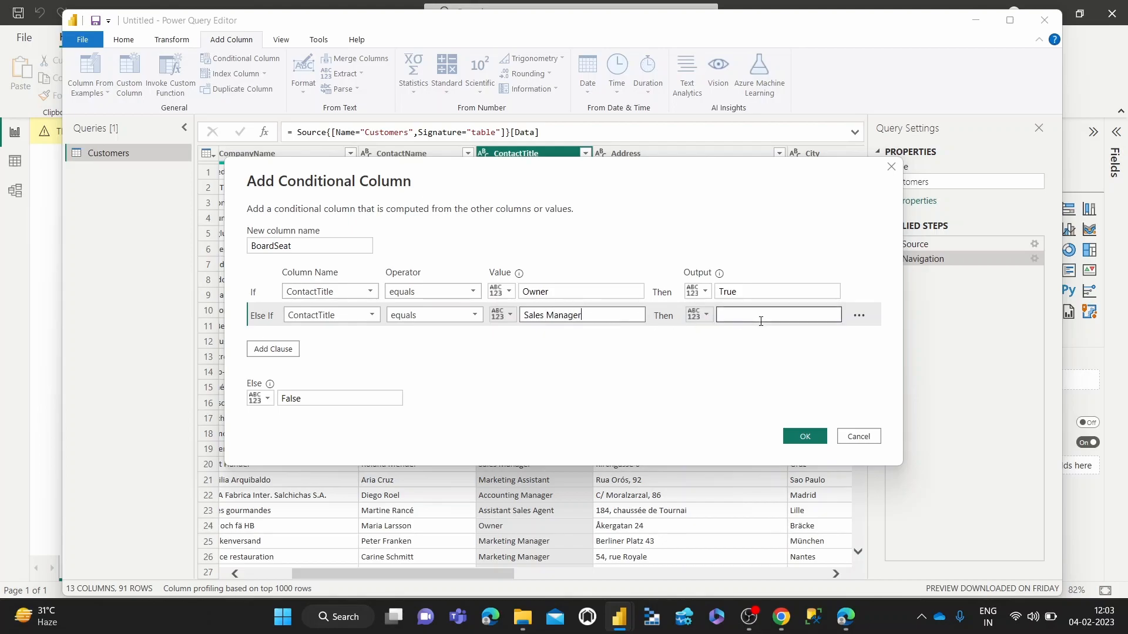
text(True)
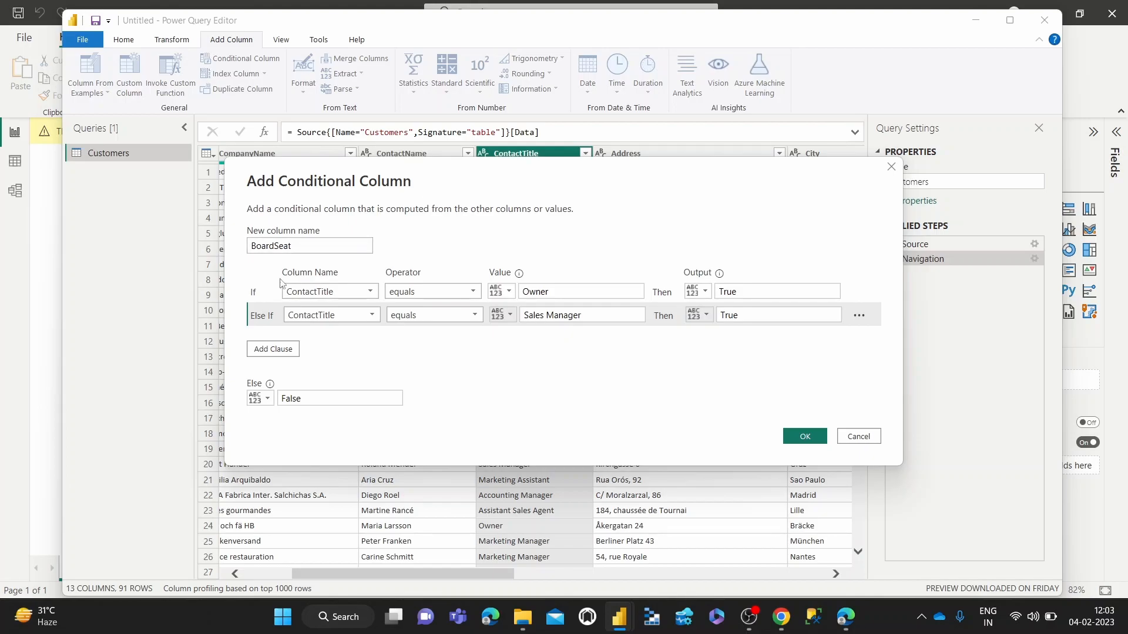
click(776, 291)
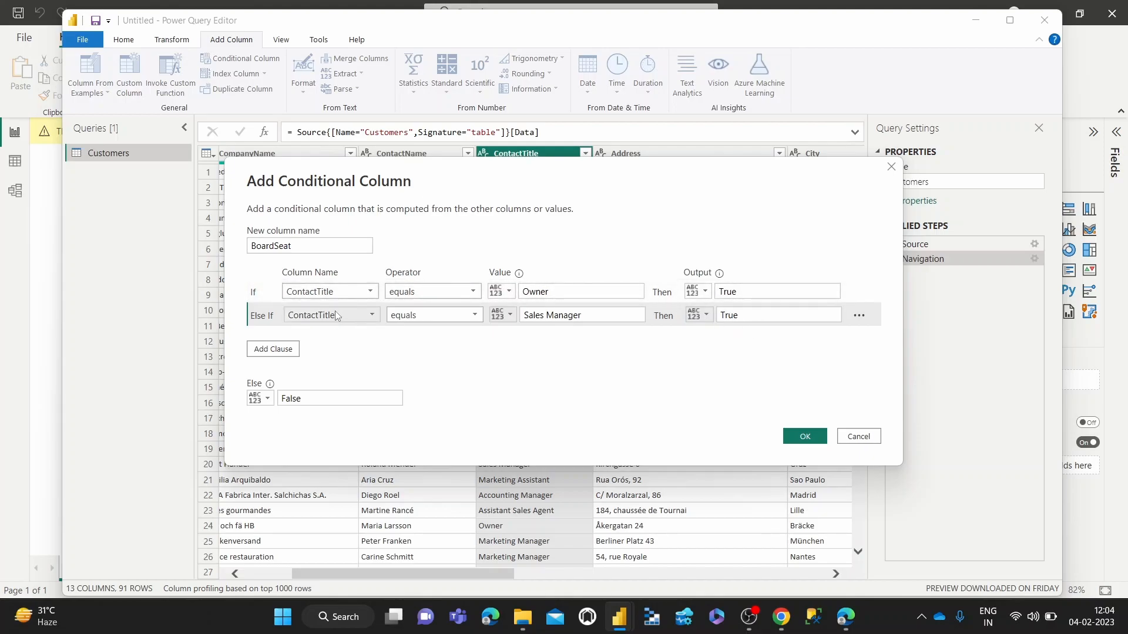
click(581, 314)
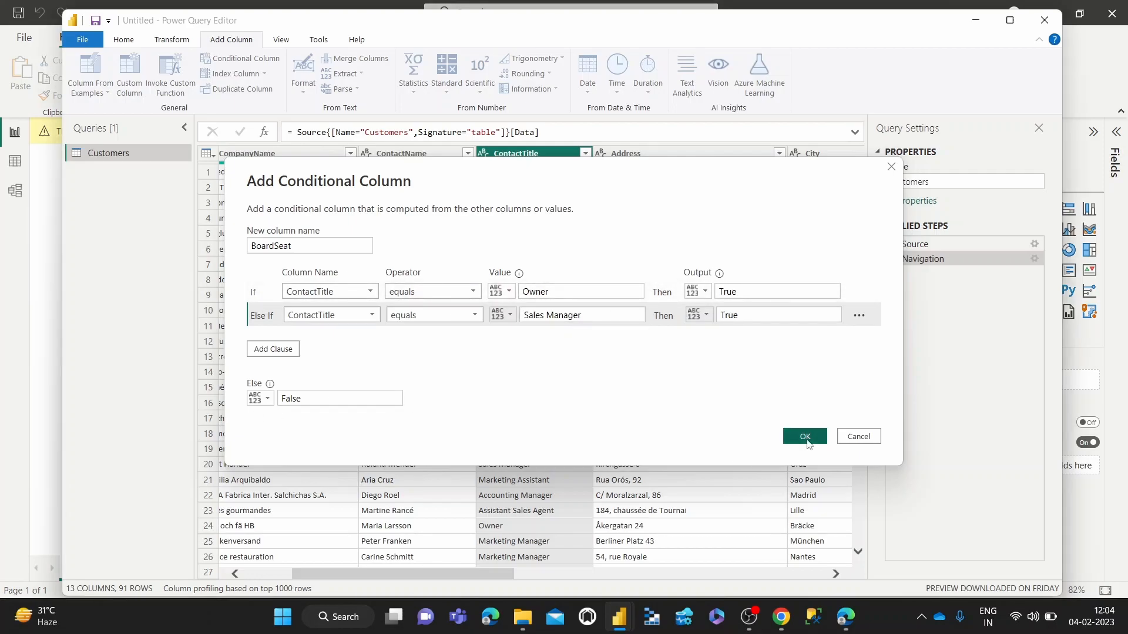
- Confirm the BoardSeat column and drag it to sit right after ContactTitle
click(803, 437)
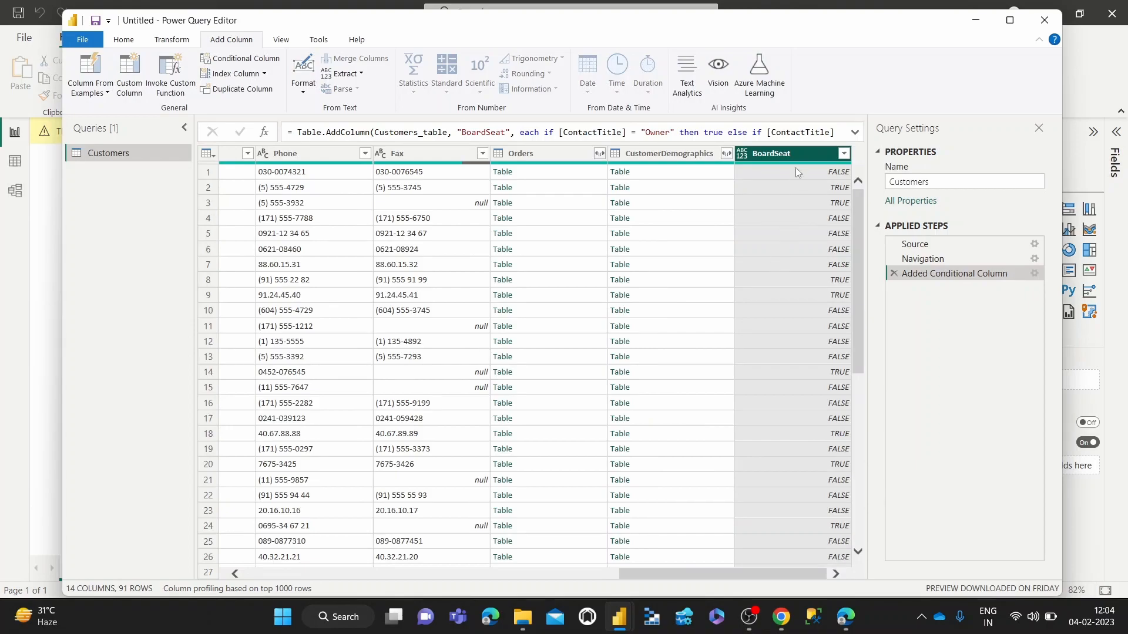
click(668, 153)
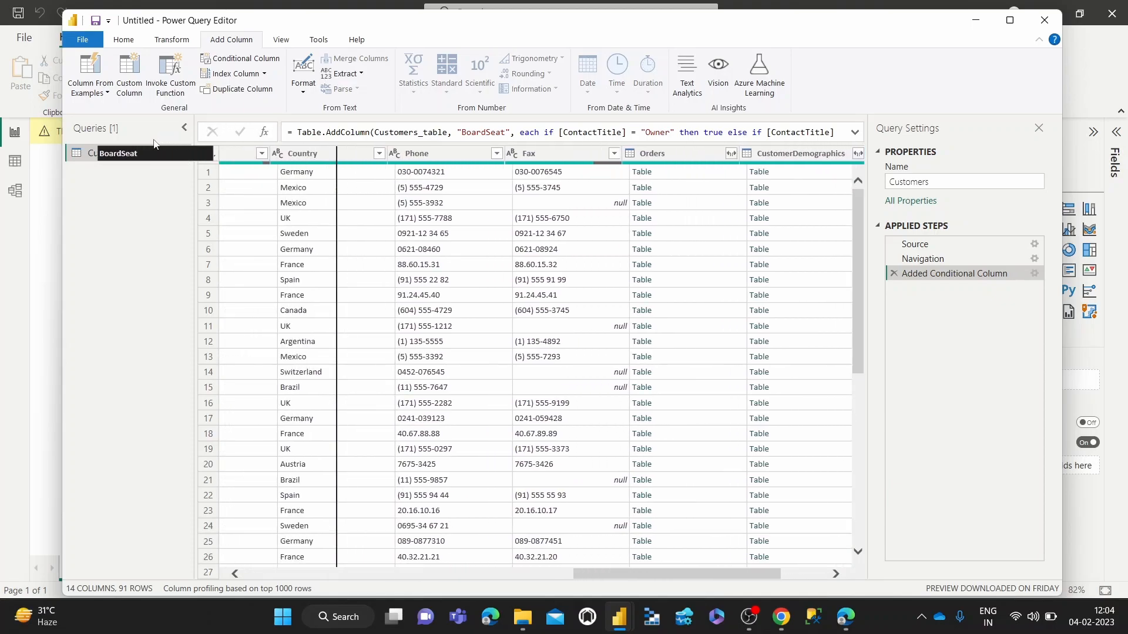
scroll(right, 3)
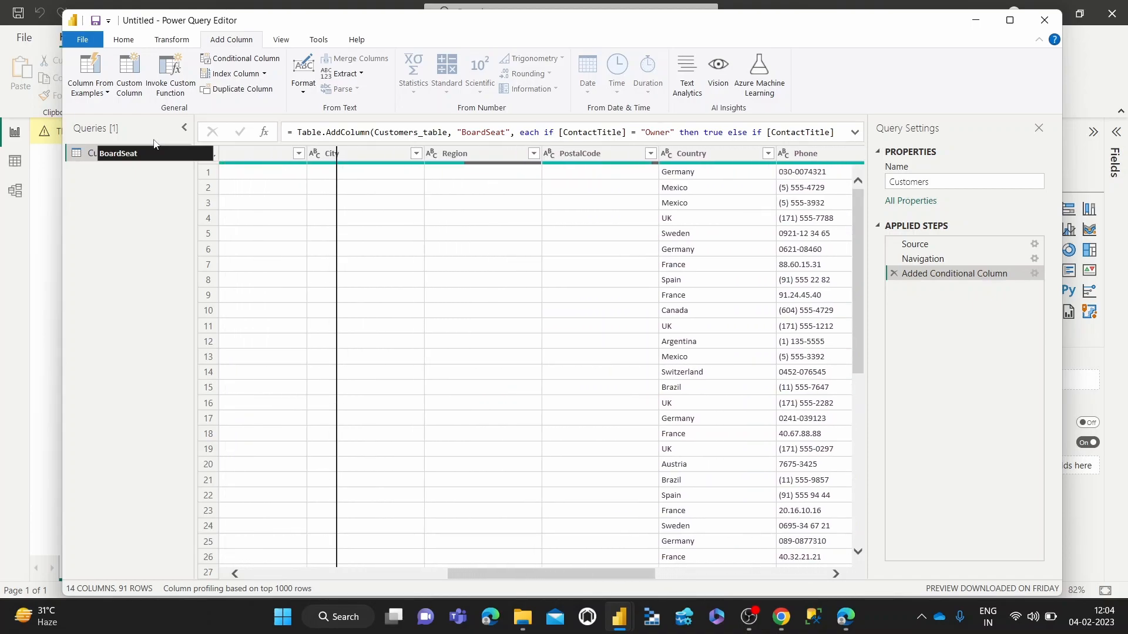
scroll(left, 3)
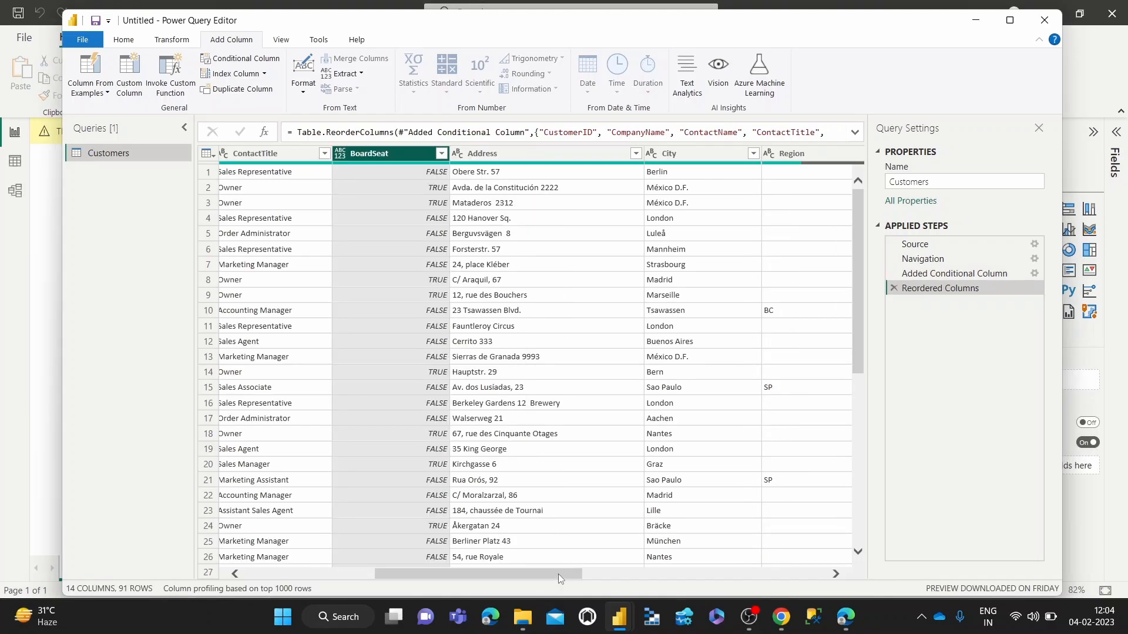
scroll(left, 3)
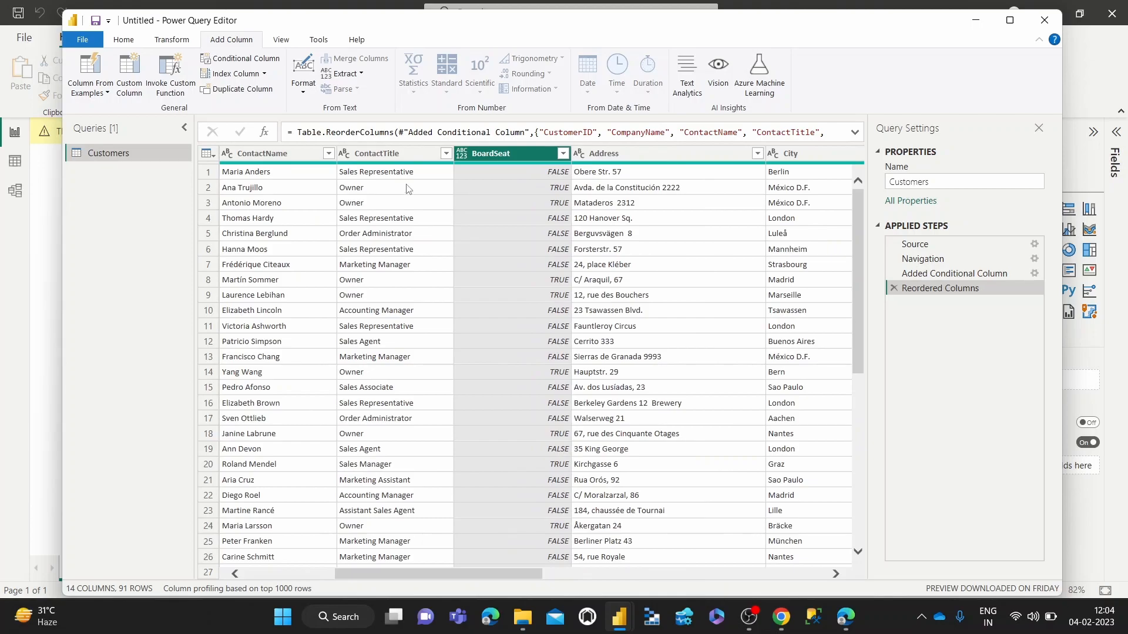
mouse_move(511, 189)
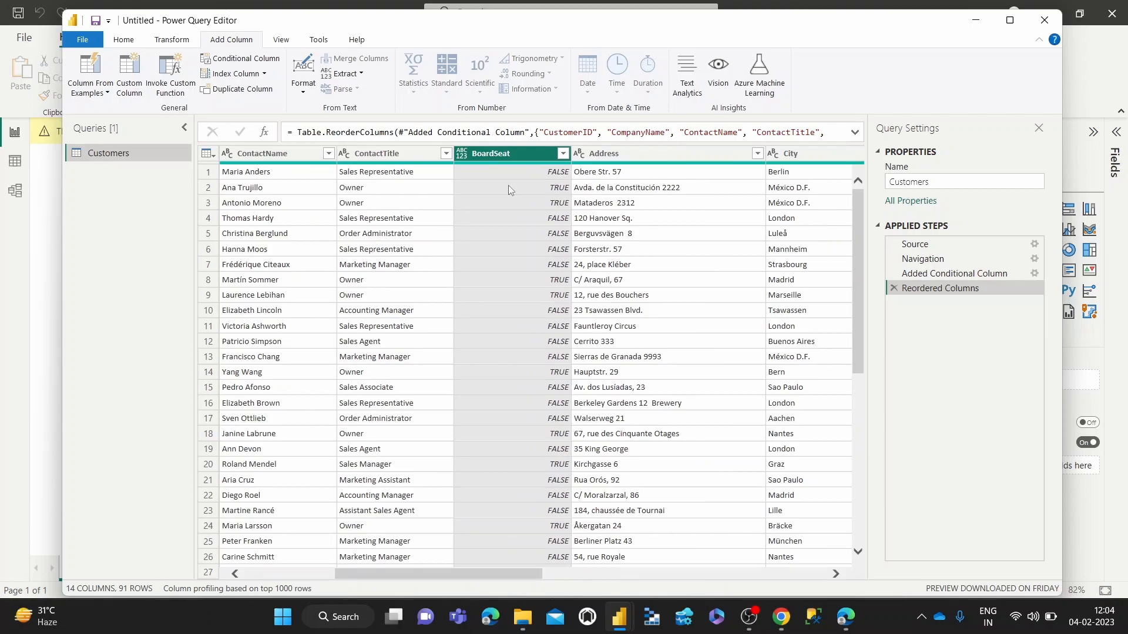
mouse_move(375, 477)
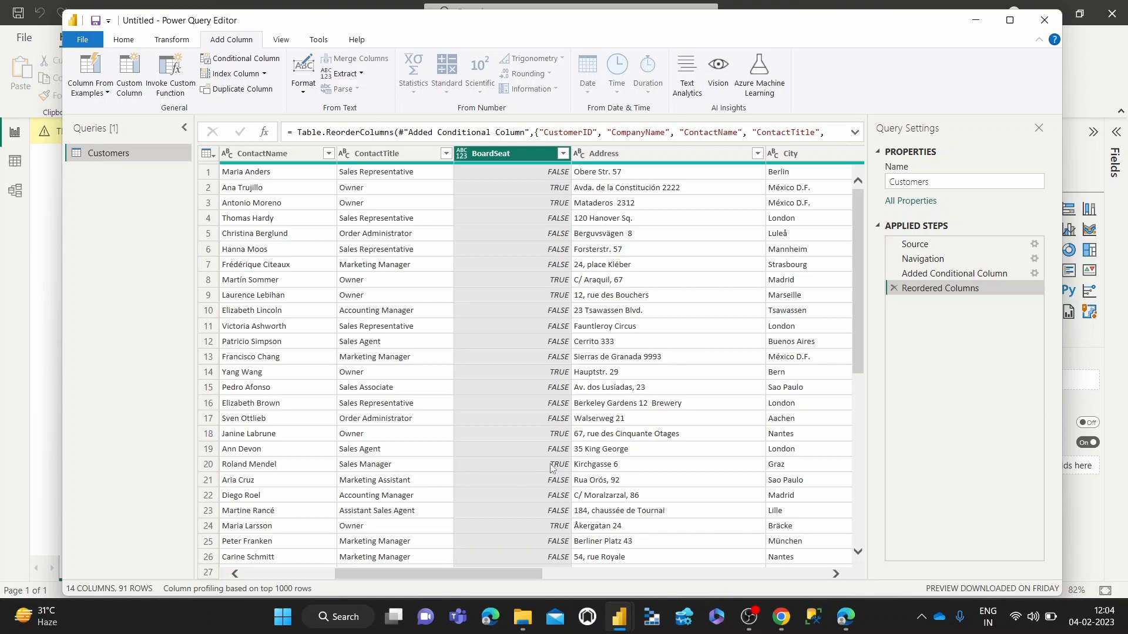
scroll(down, 3)
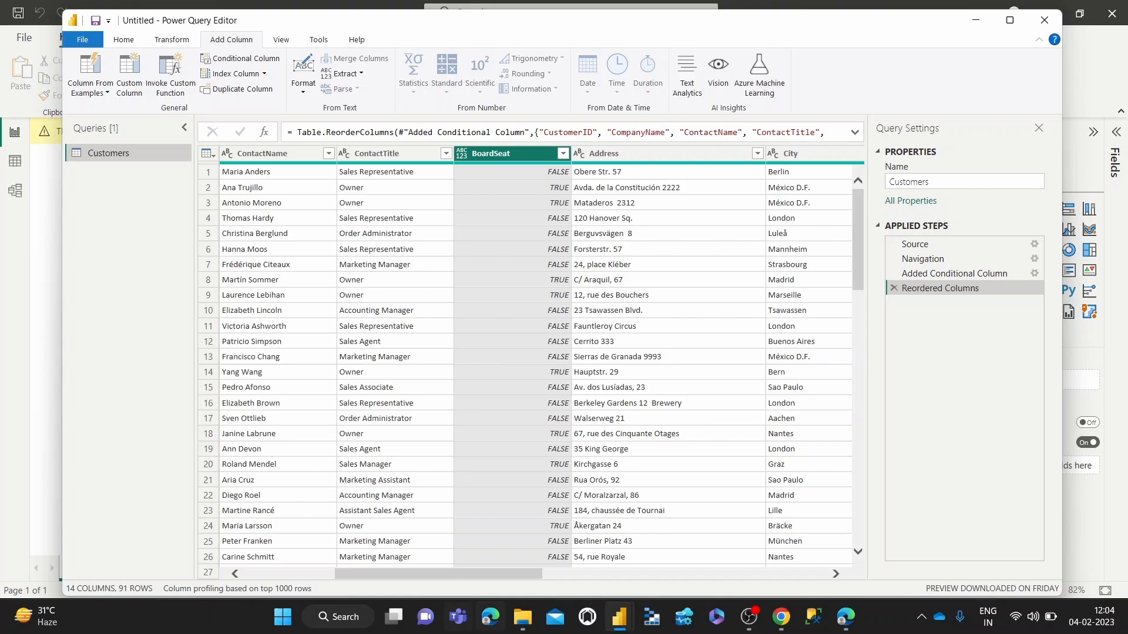
- Change BoardSeat's data type to True/False from its header icon
click(461, 153)
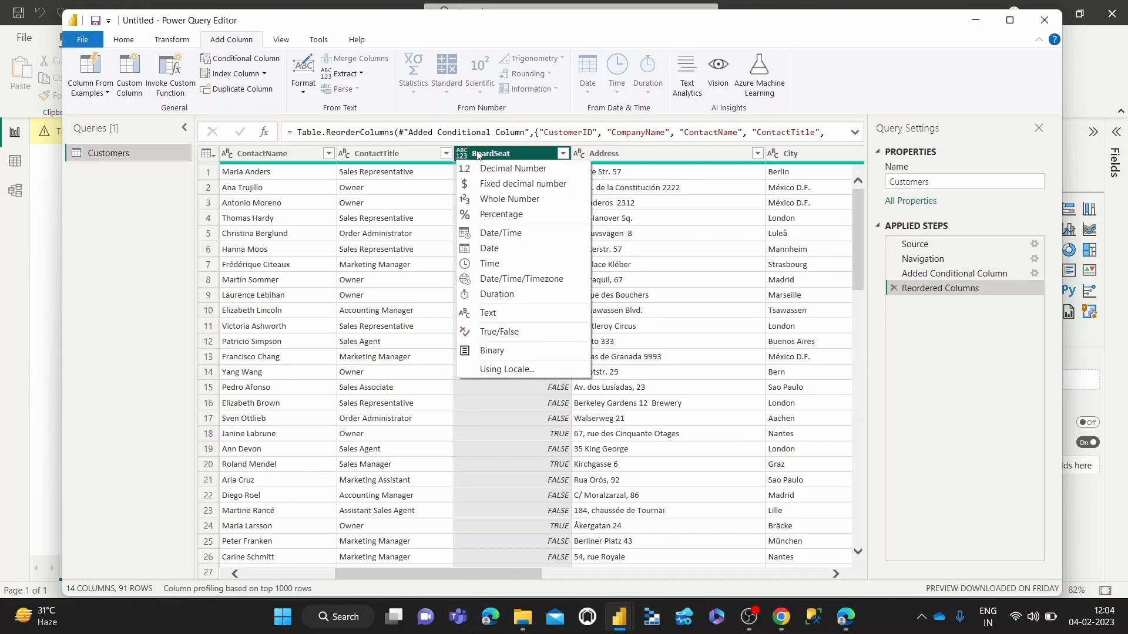
mouse_move(464, 158)
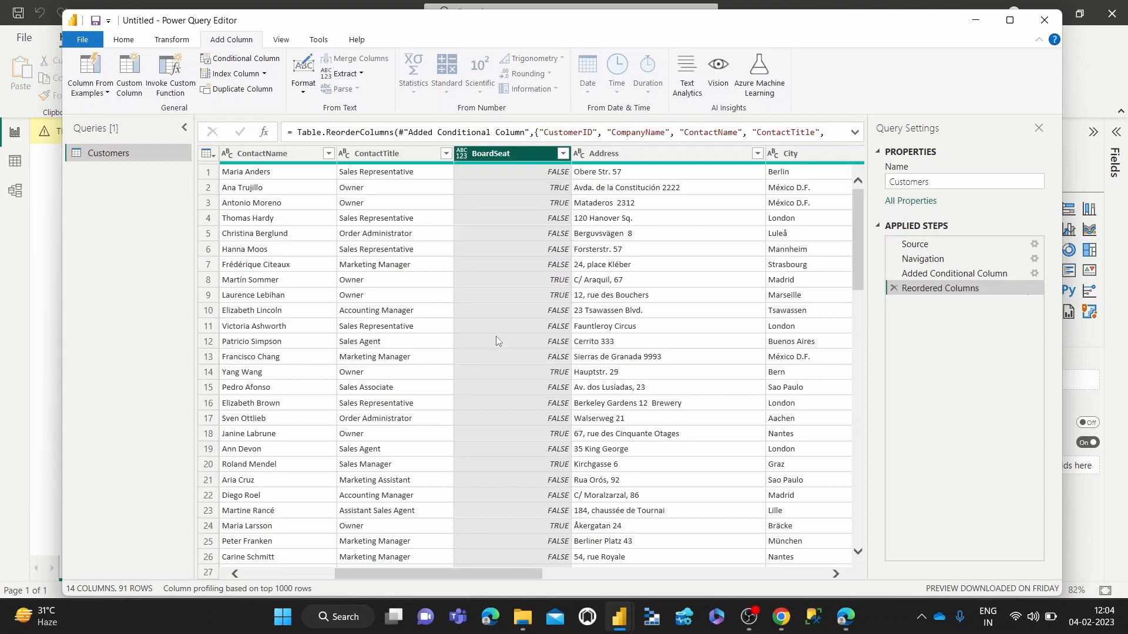
click(461, 153)
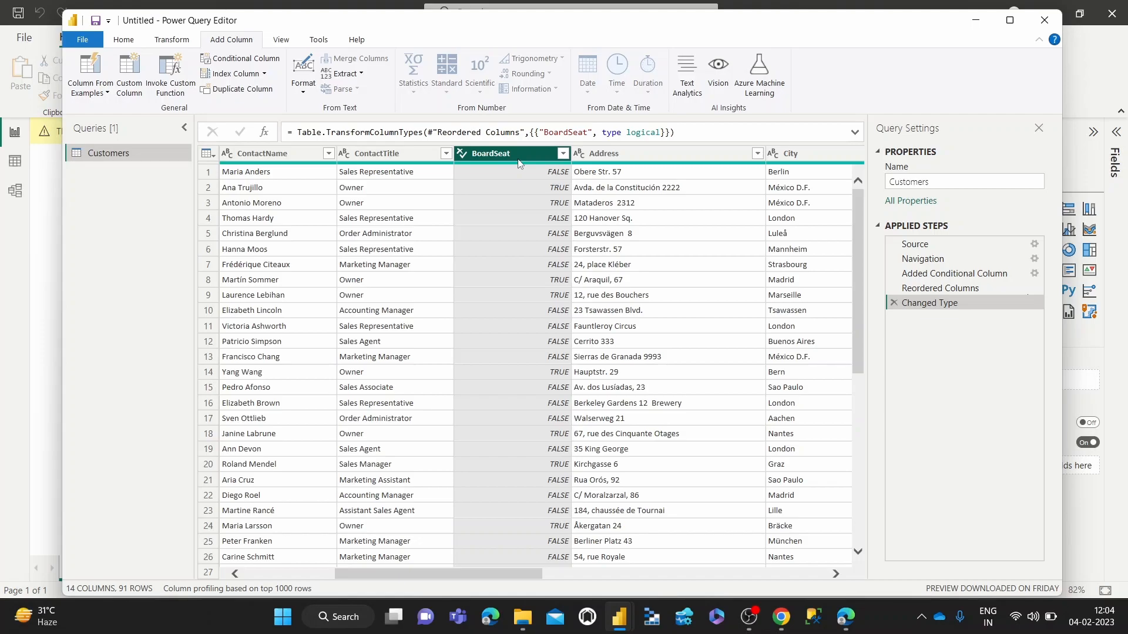
mouse_move(545, 180)
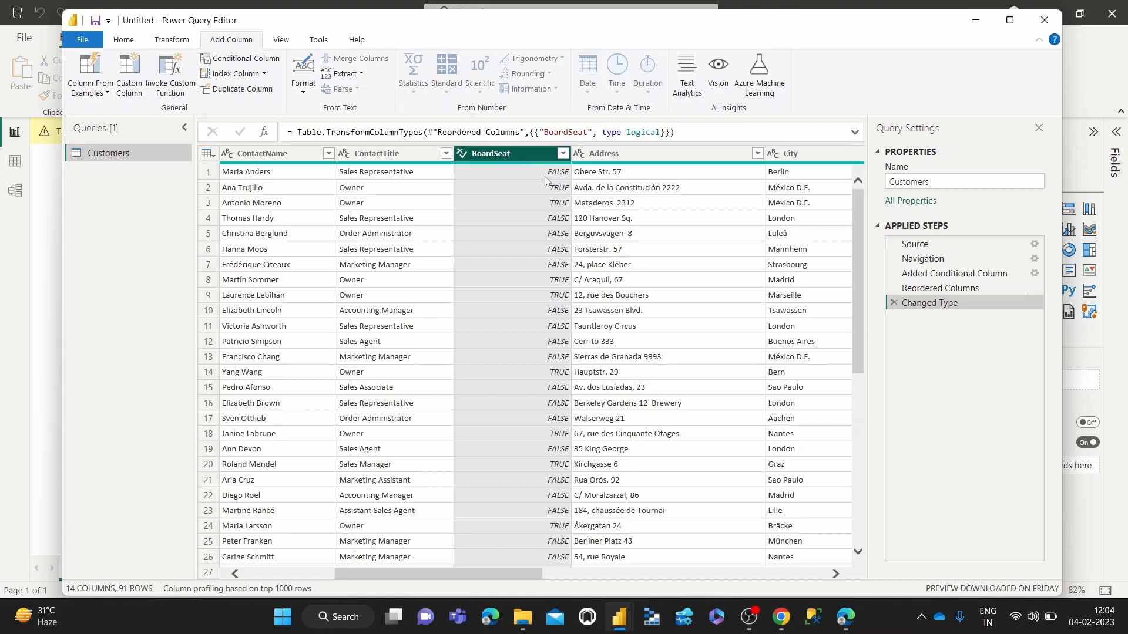